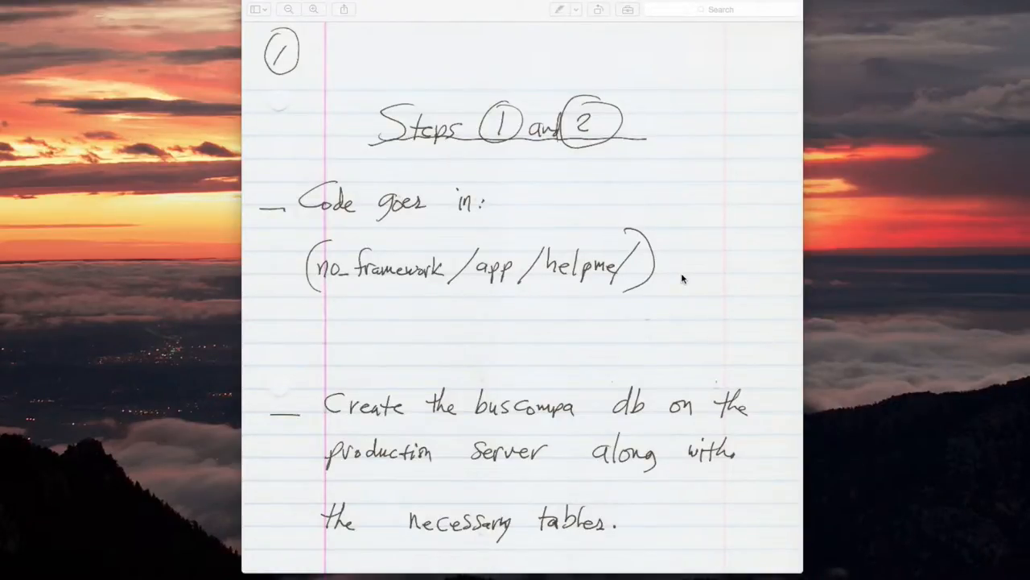
{"action": "mouse_move", "coordinate": [496, 153]}
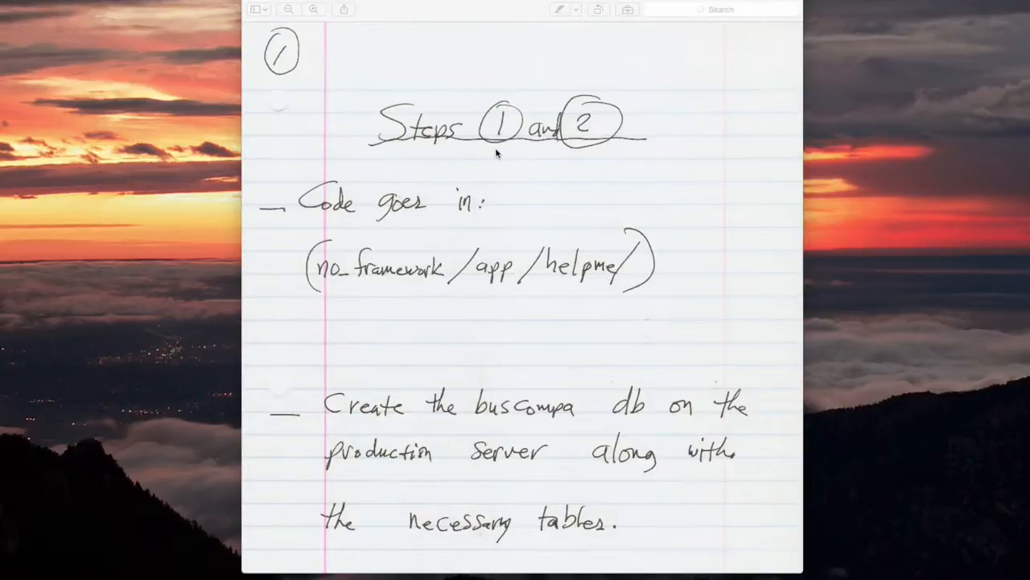
{"action": "mouse_move", "coordinate": [599, 148]}
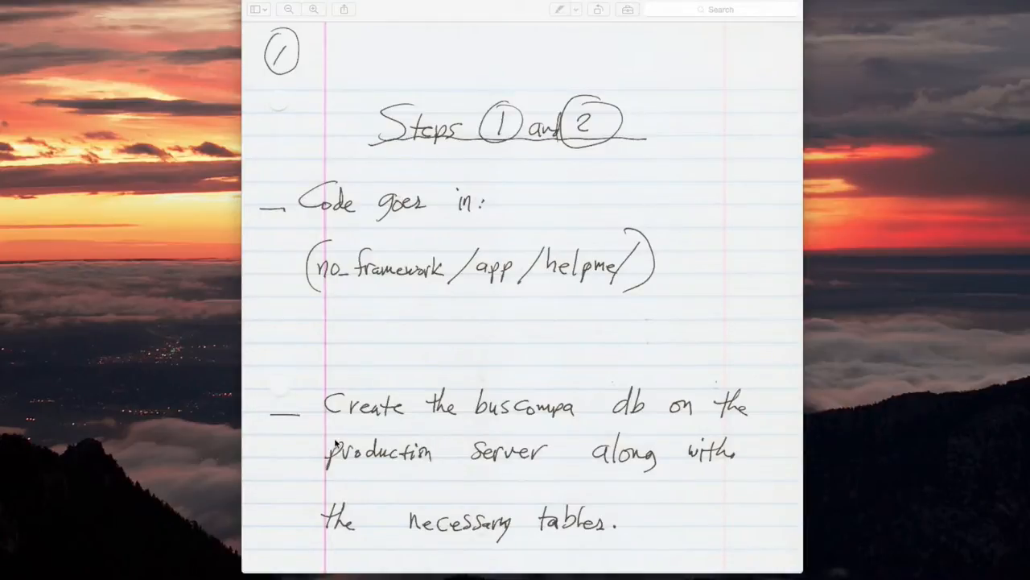
{"action": "mouse_move", "coordinate": [499, 428]}
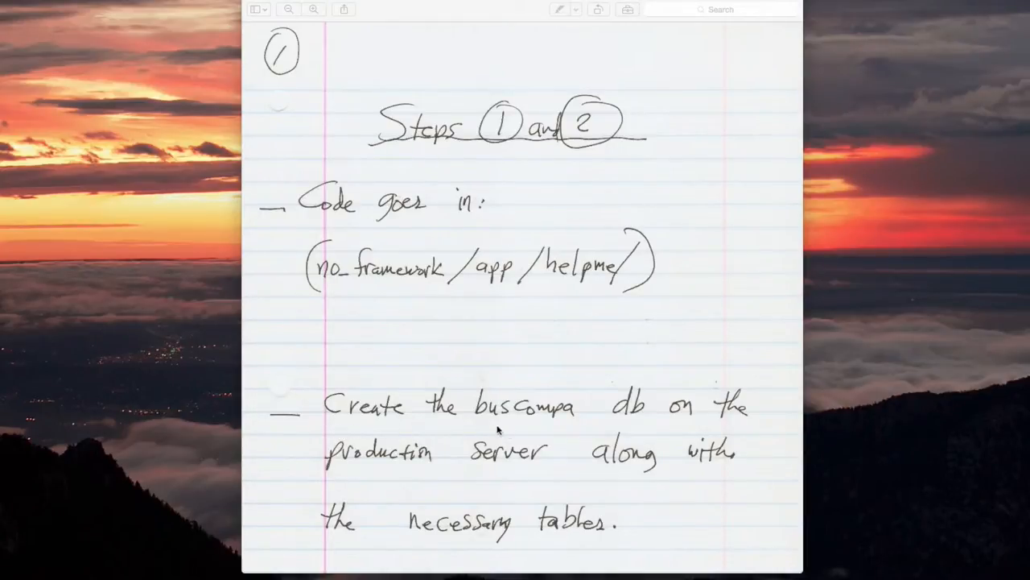
{"action": "mouse_move", "coordinate": [385, 473]}
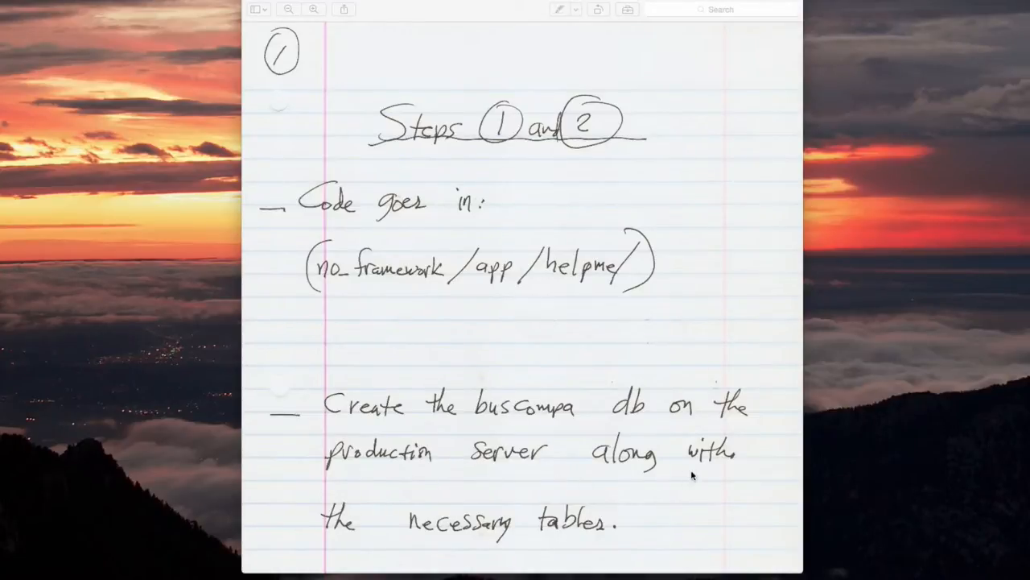
{"action": "mouse_move", "coordinate": [629, 541]}
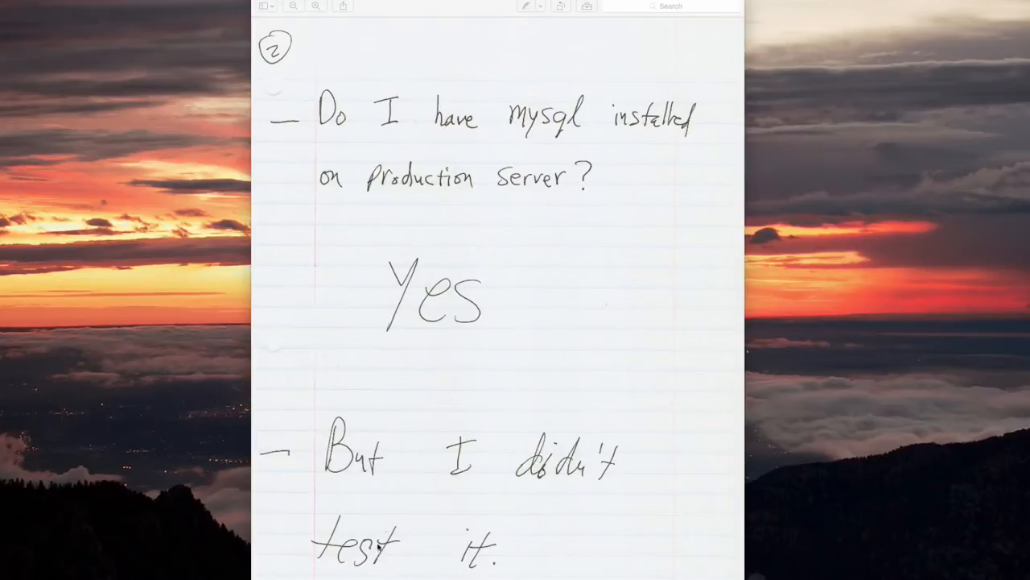
{"action": "mouse_move", "coordinate": [547, 522]}
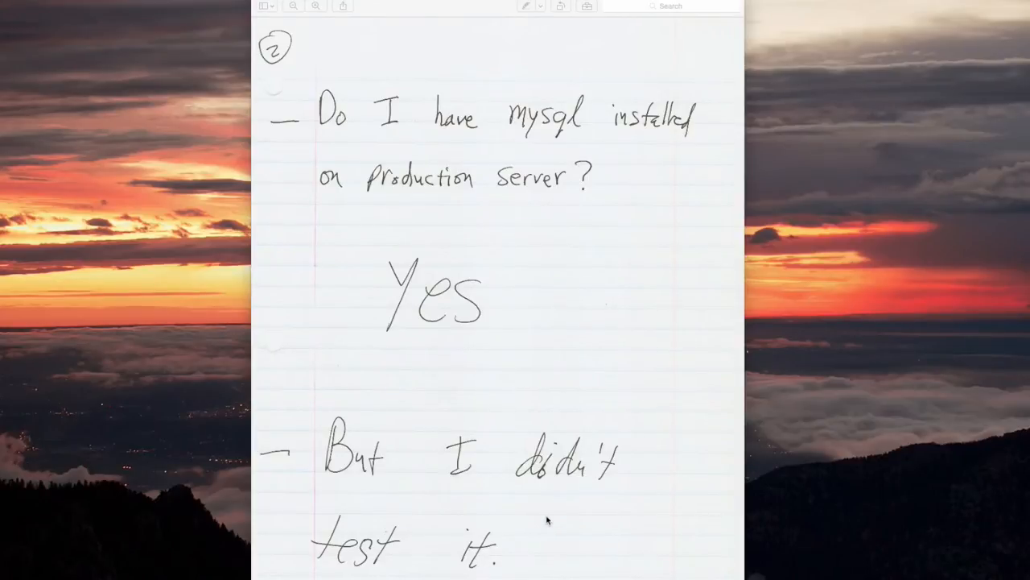